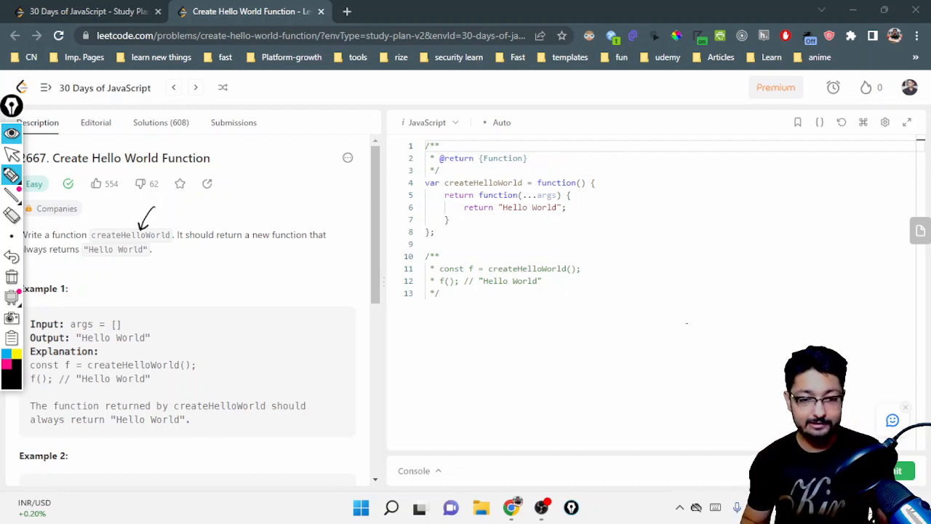
mouse_move(526, 261)
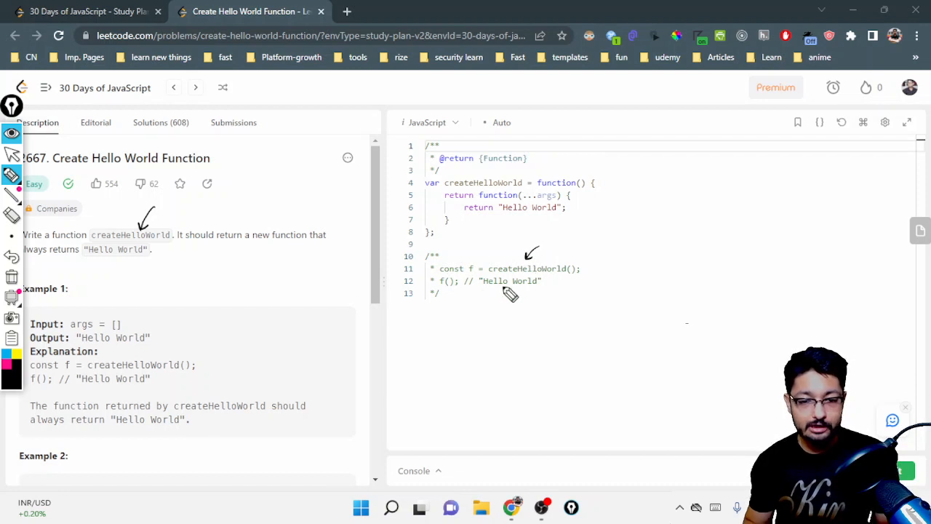
mouse_move(575, 275)
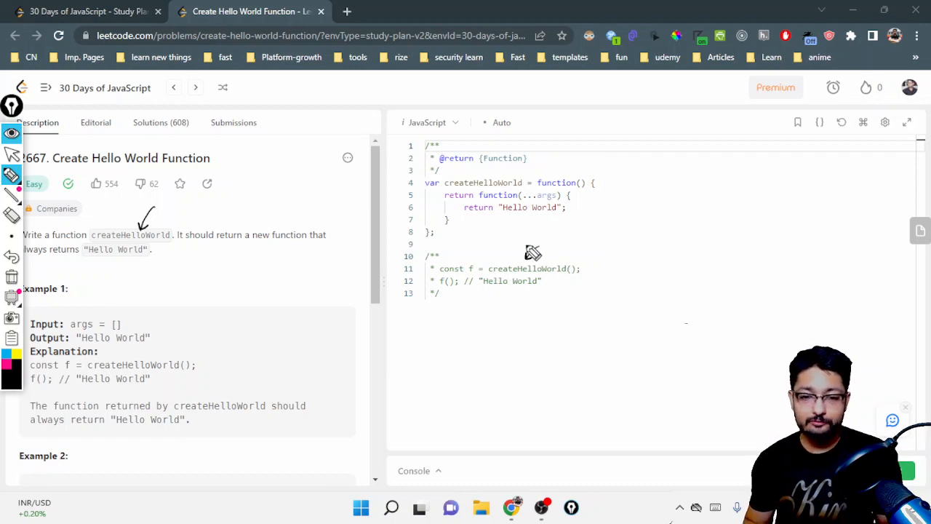
mouse_move(510, 247)
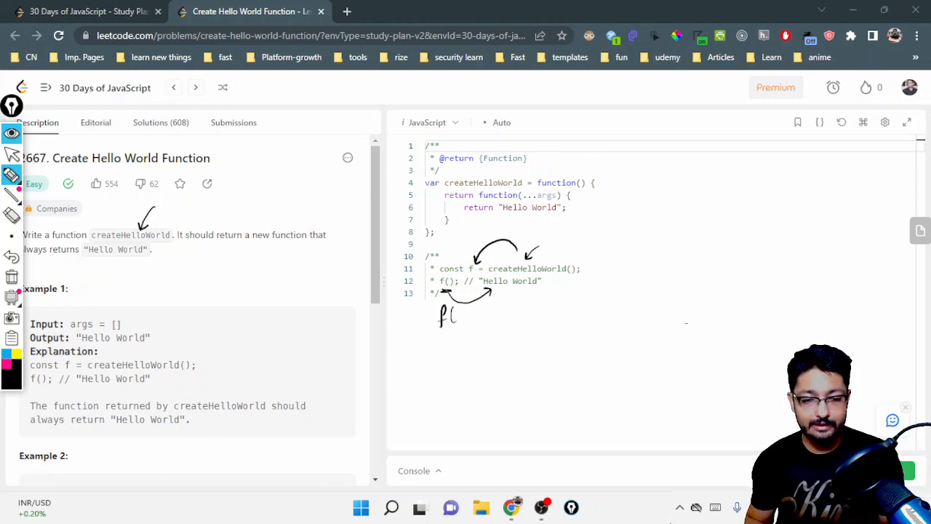
Step: Draw arrows linking createHelloWorld() to f and f() to "Hello World" on lines 11–12
left_click_drag(455, 313, 498, 302)
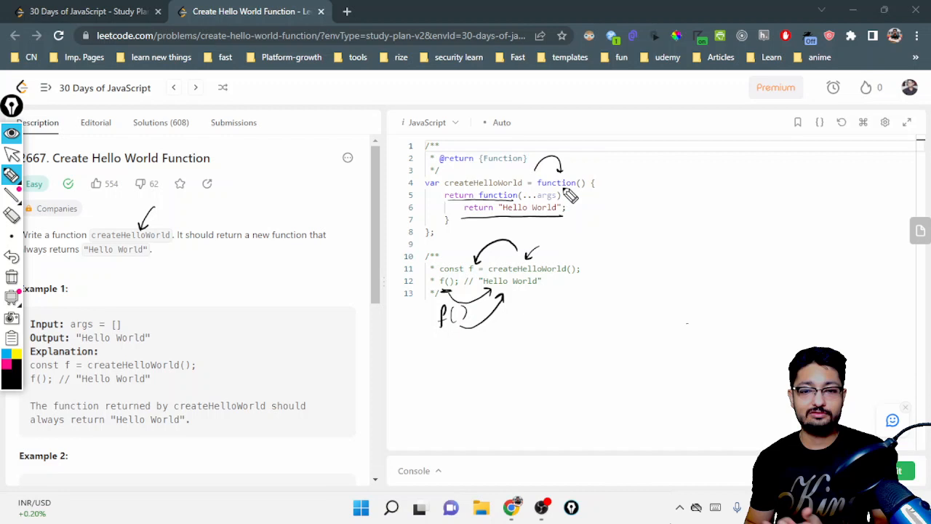
mouse_move(563, 186)
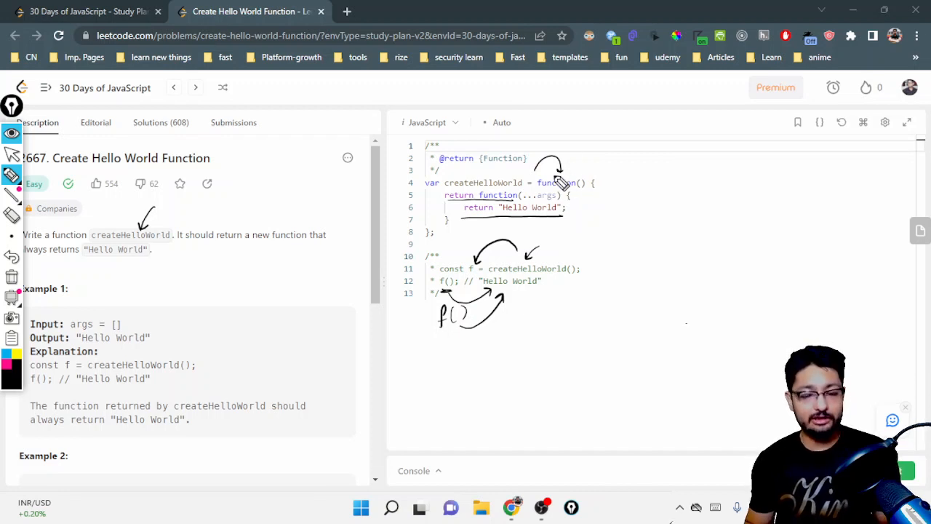
mouse_move(553, 209)
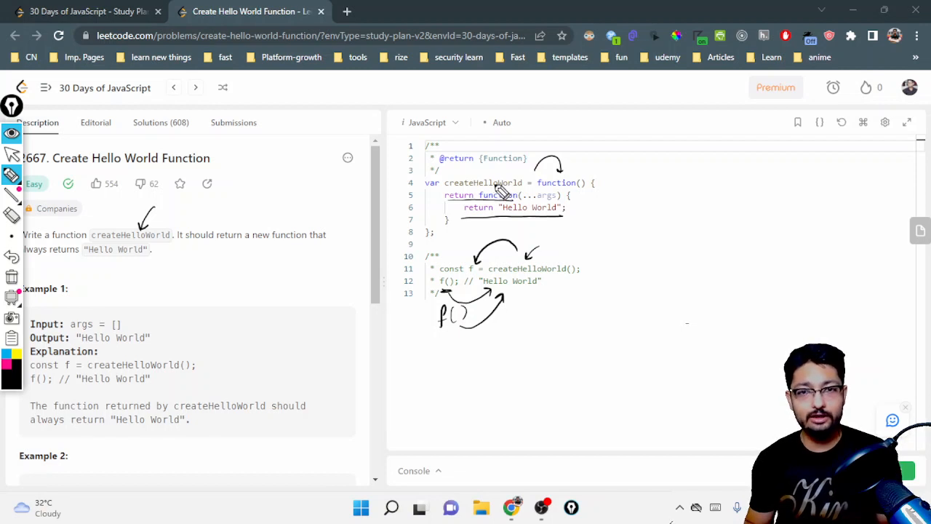
mouse_move(498, 202)
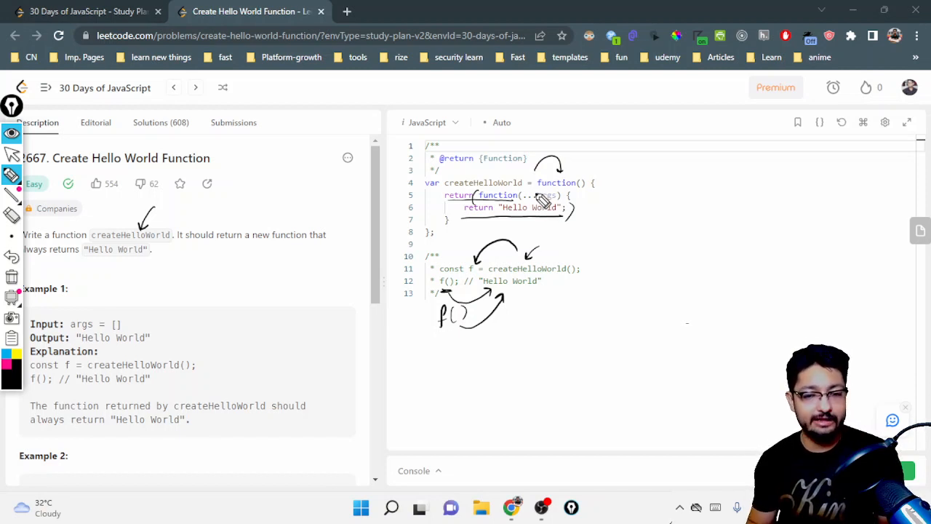
mouse_move(531, 208)
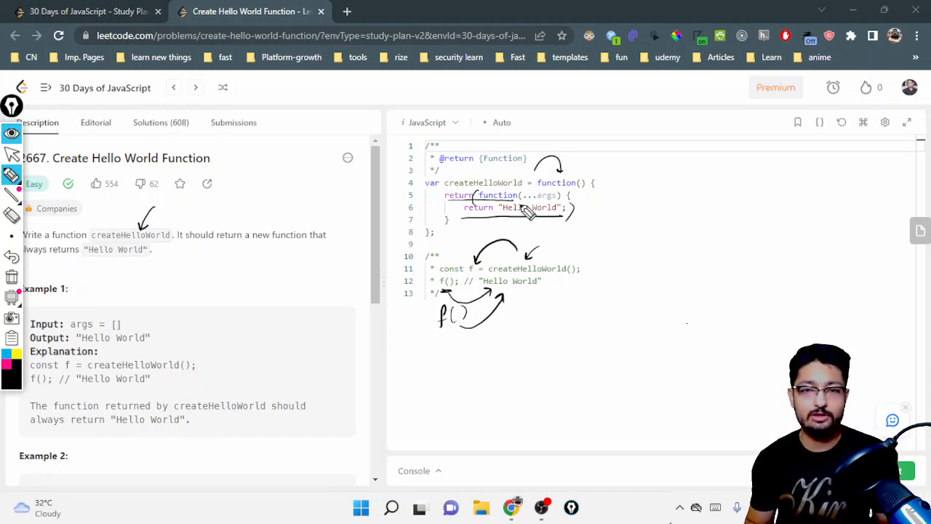